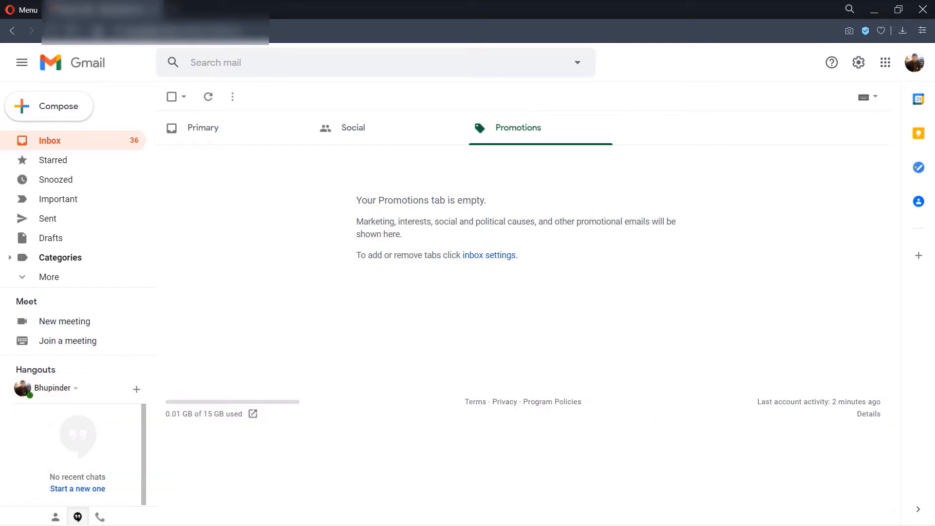
{"action": "mouse_move", "coordinate": [765, 298]}
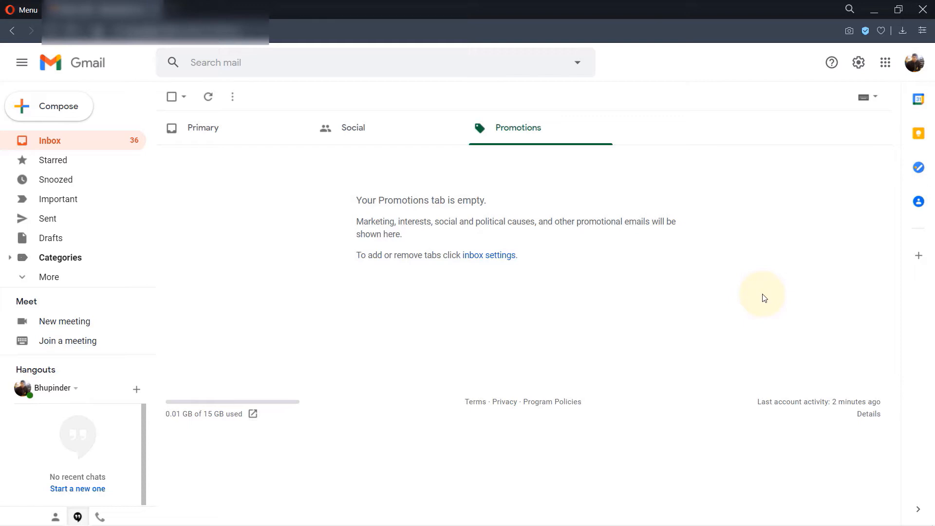
{"action": "mouse_move", "coordinate": [783, 226]}
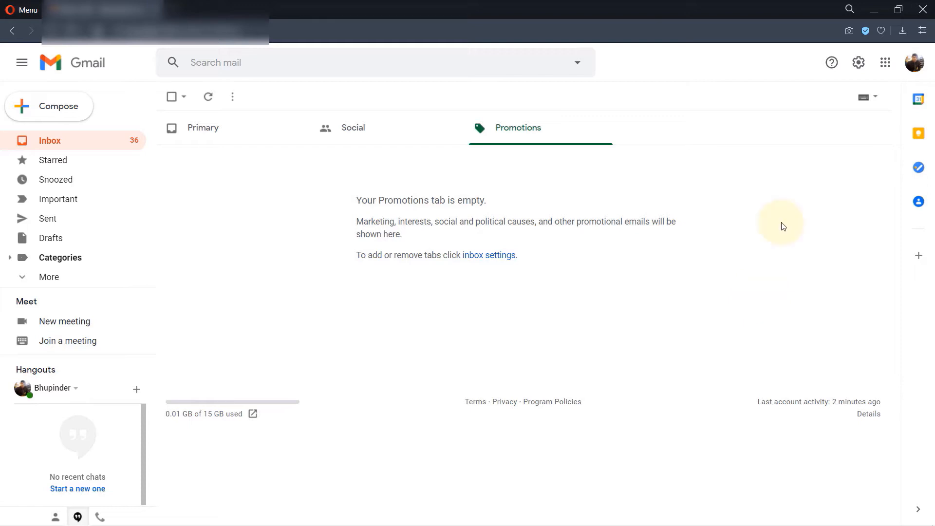
{"action": "mouse_move", "coordinate": [857, 62]}
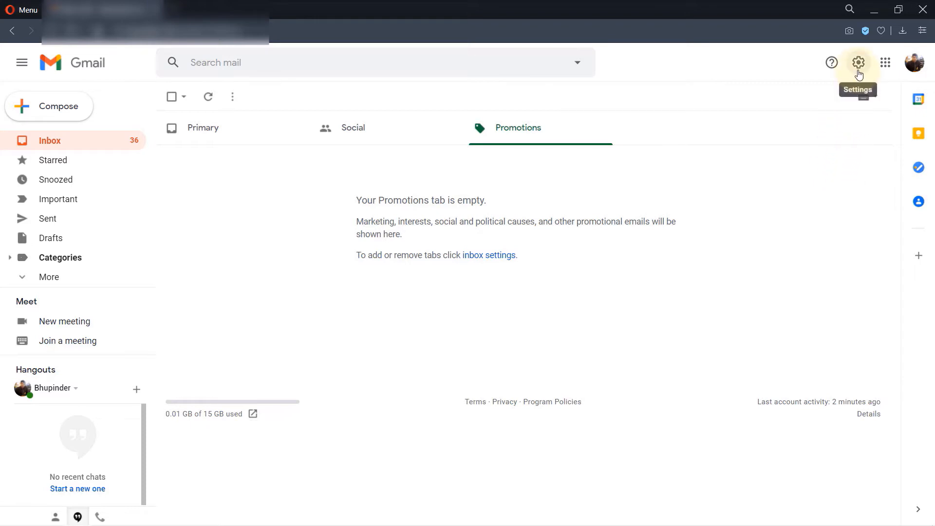
{"action": "mouse_move", "coordinate": [863, 72]}
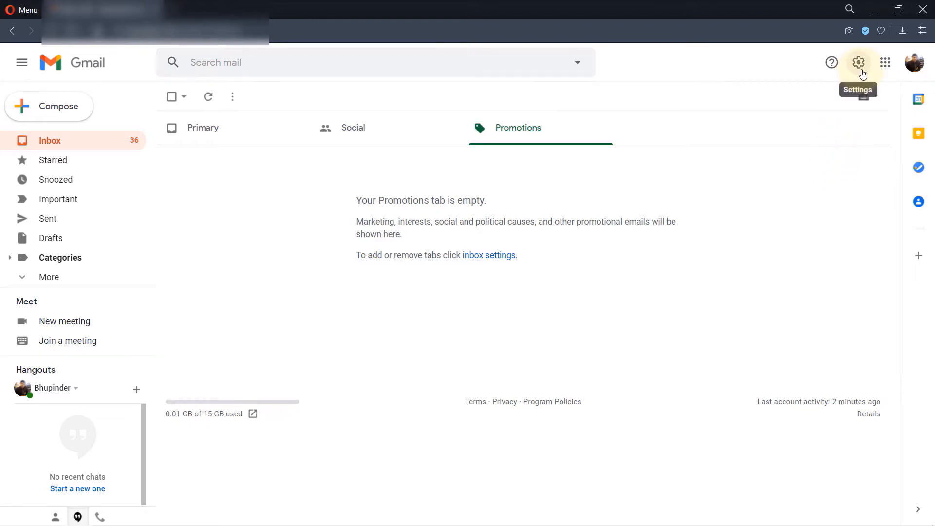
Go from the settings gear through See all settings to the Forwarding and POP/IMAP tab.
{"action": "left_click", "coordinate": [857, 61]}
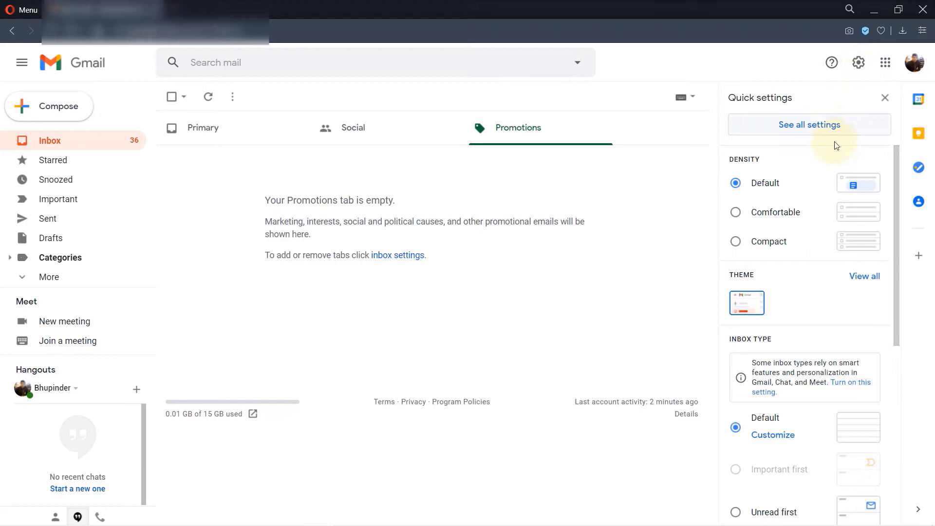
{"action": "mouse_move", "coordinate": [861, 135]}
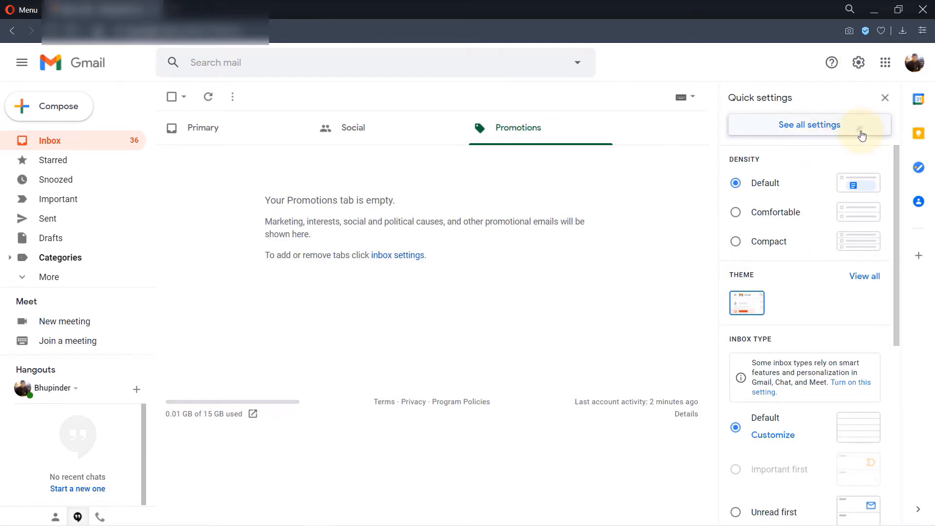
{"action": "left_click", "coordinate": [808, 124]}
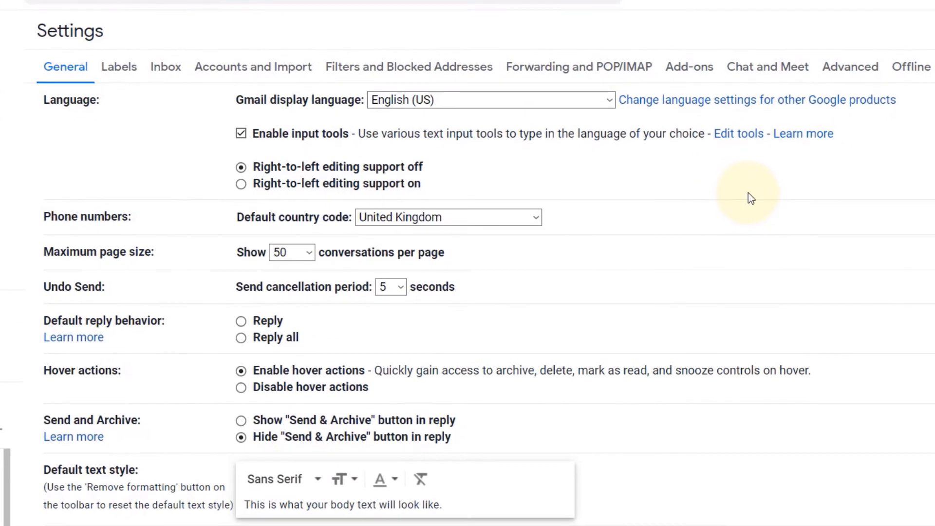
{"action": "left_click", "coordinate": [579, 66]}
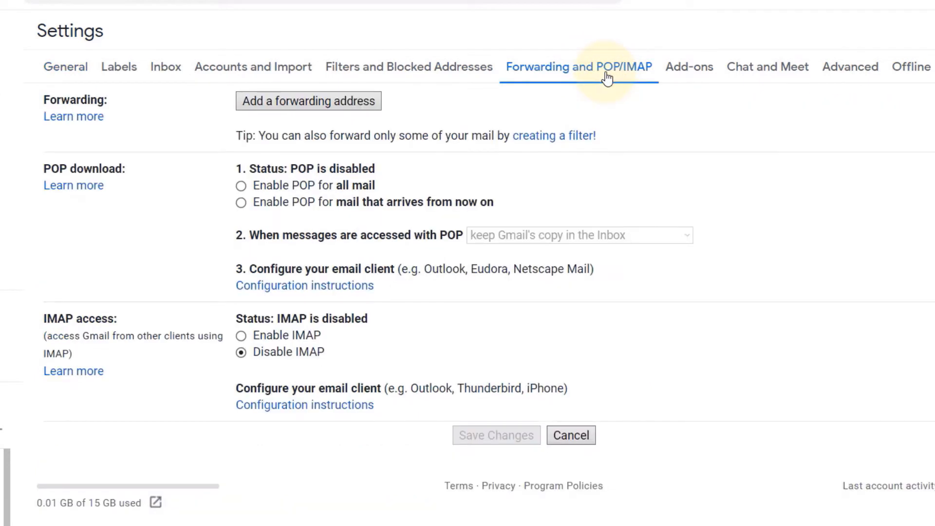
{"action": "mouse_move", "coordinate": [267, 121]}
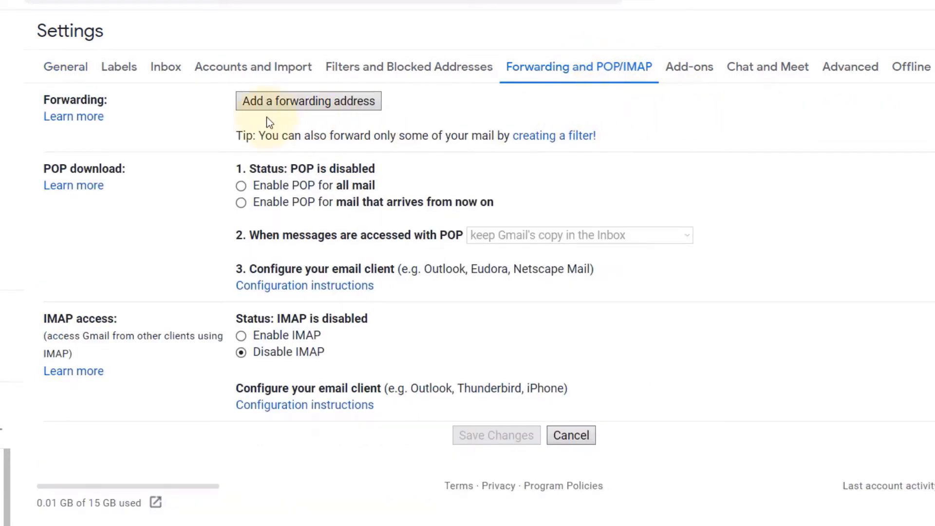
Submit a new forwarding address and confirm sending it a verification code.
{"action": "left_click", "coordinate": [308, 101]}
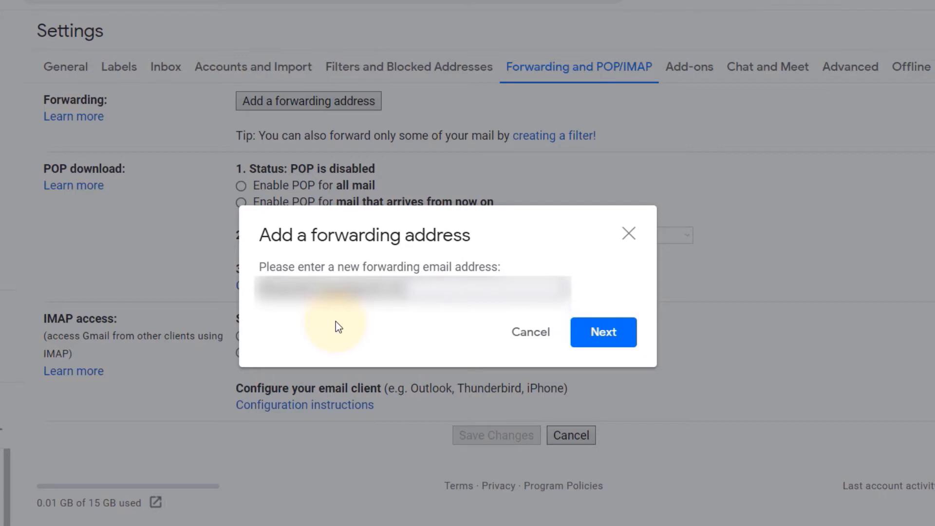
{"action": "mouse_move", "coordinate": [530, 332]}
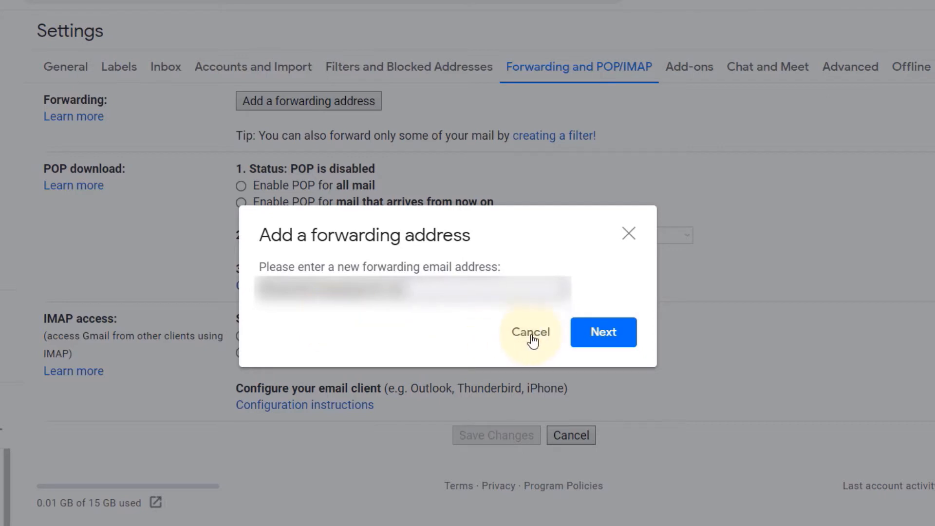
{"action": "mouse_move", "coordinate": [603, 332]}
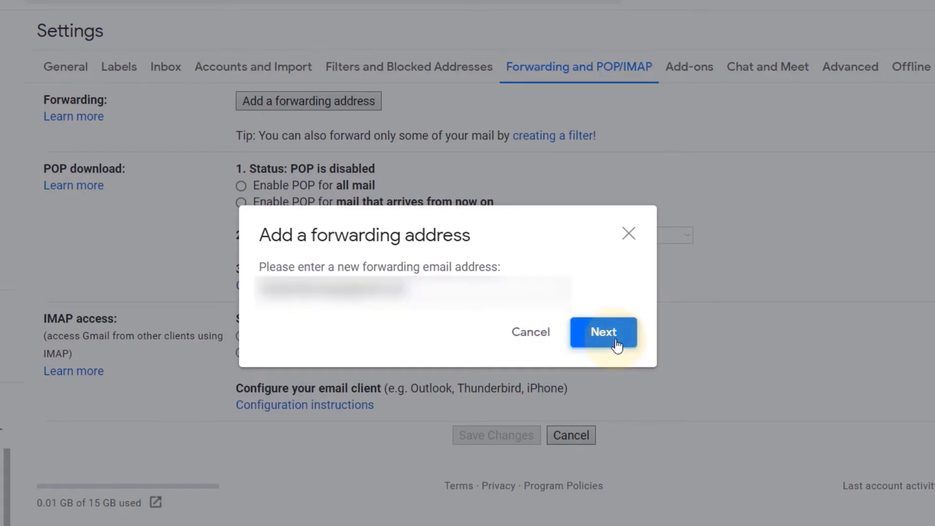
{"action": "left_click", "coordinate": [602, 332]}
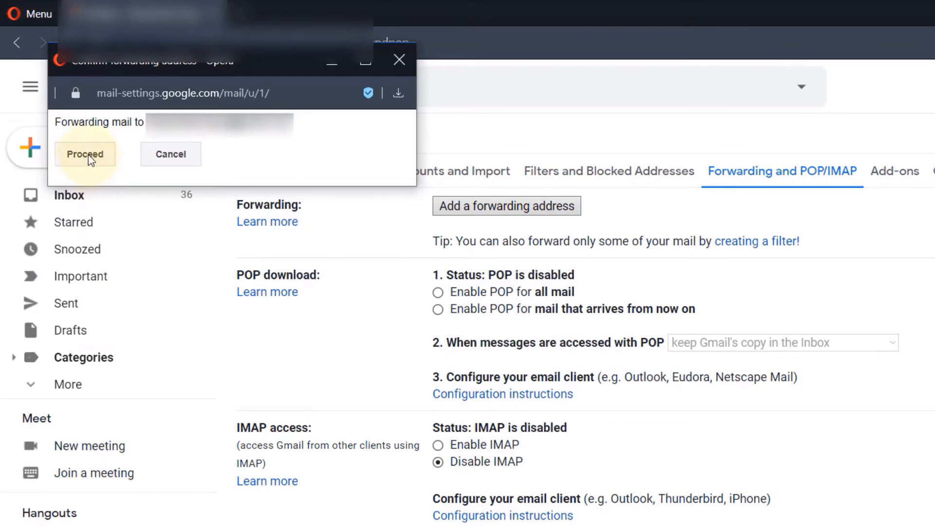
{"action": "left_click", "coordinate": [84, 154]}
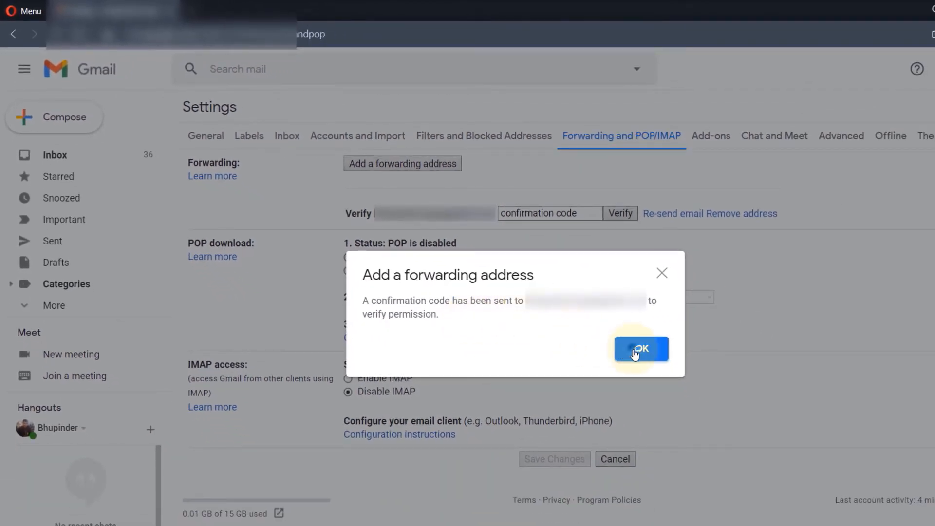
Dismiss the code-sent notice and copy the confirmation code from the verification email.
{"action": "left_click", "coordinate": [641, 349]}
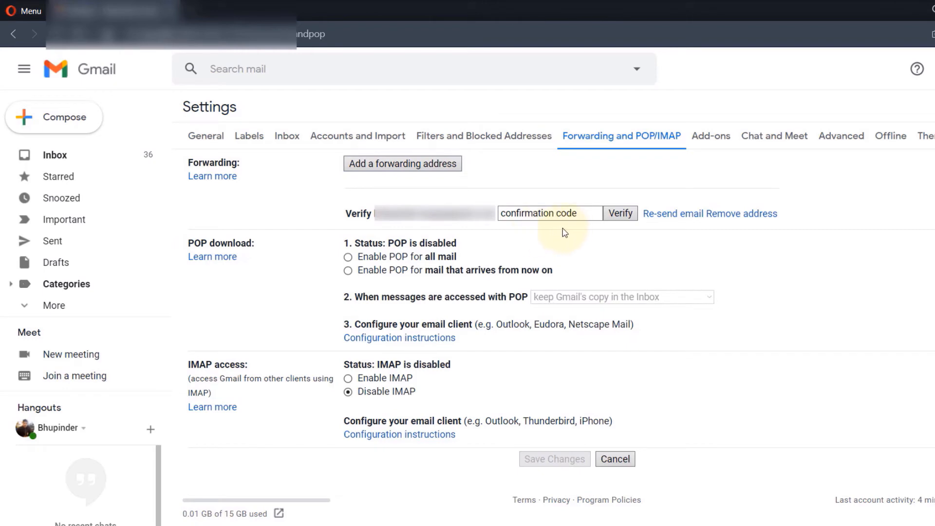
{"action": "mouse_move", "coordinate": [555, 243]}
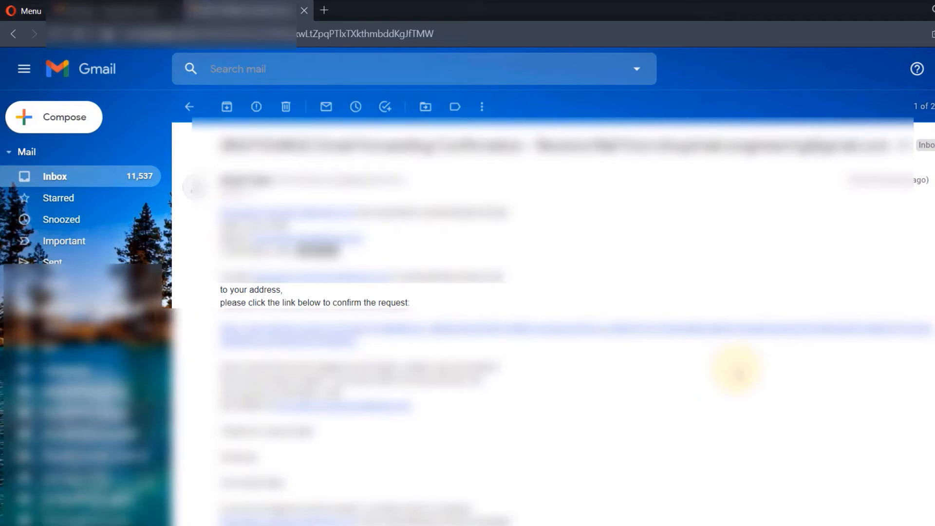
{"action": "mouse_move", "coordinate": [334, 250]}
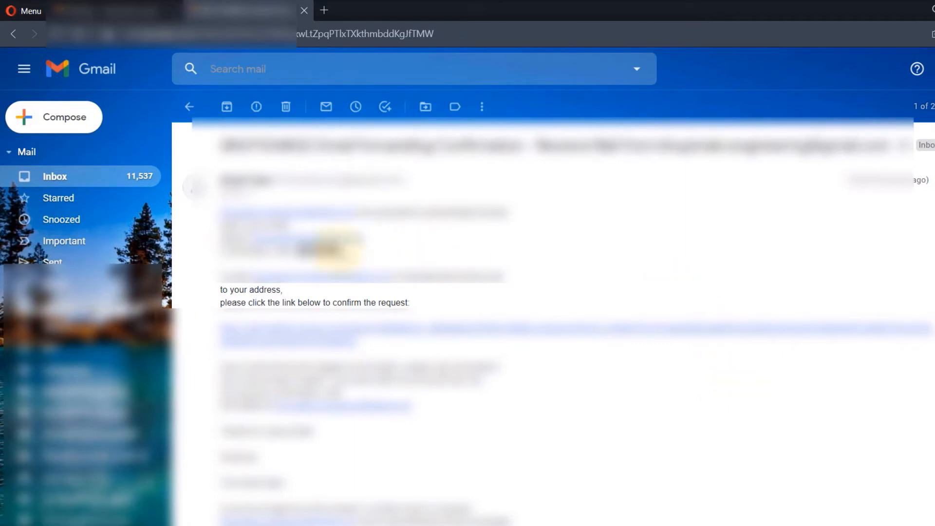
{"action": "right_click", "coordinate": [334, 254]}
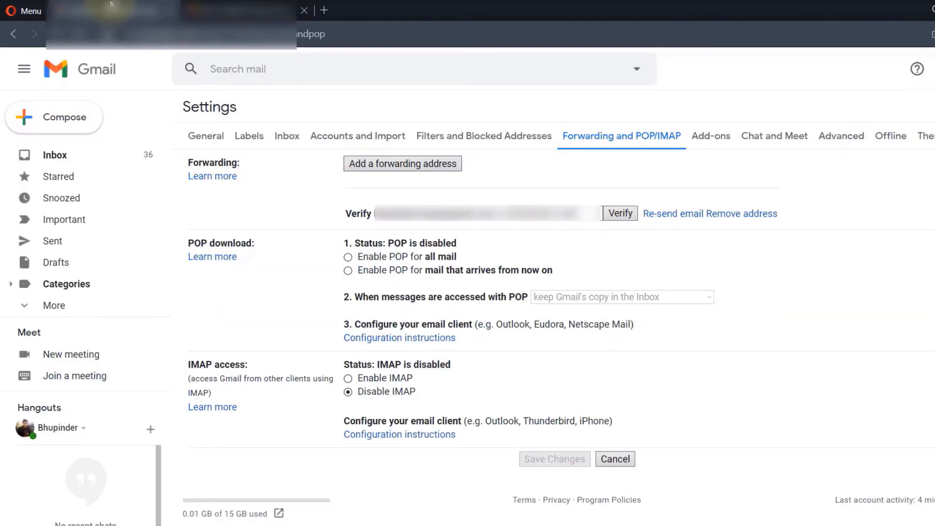
{"action": "mouse_move", "coordinate": [530, 19]}
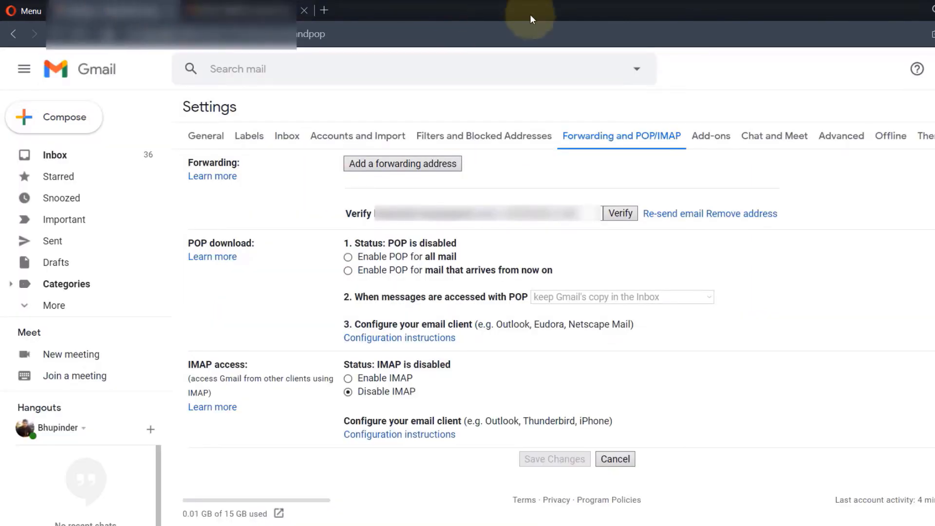
{"action": "mouse_move", "coordinate": [569, 223]}
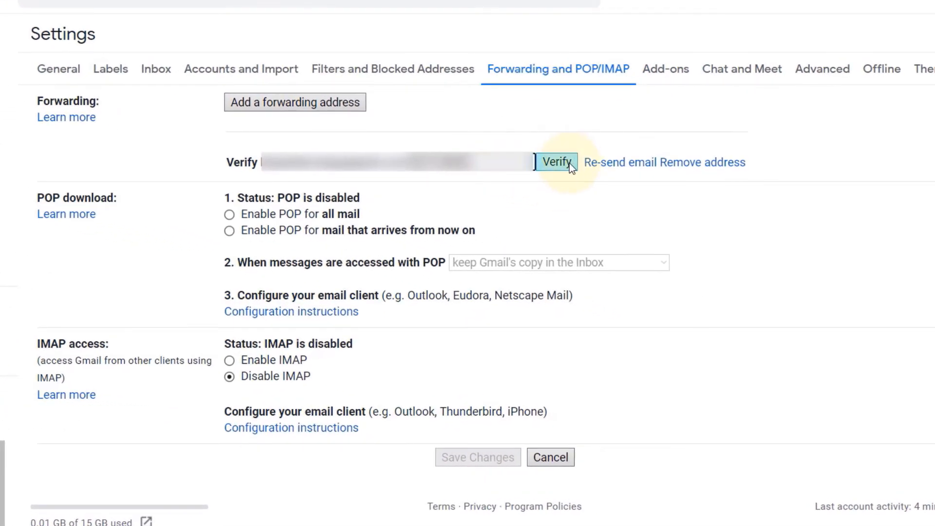
Verify the pending forwarding address with the entered confirmation code.
{"action": "left_click", "coordinate": [555, 163]}
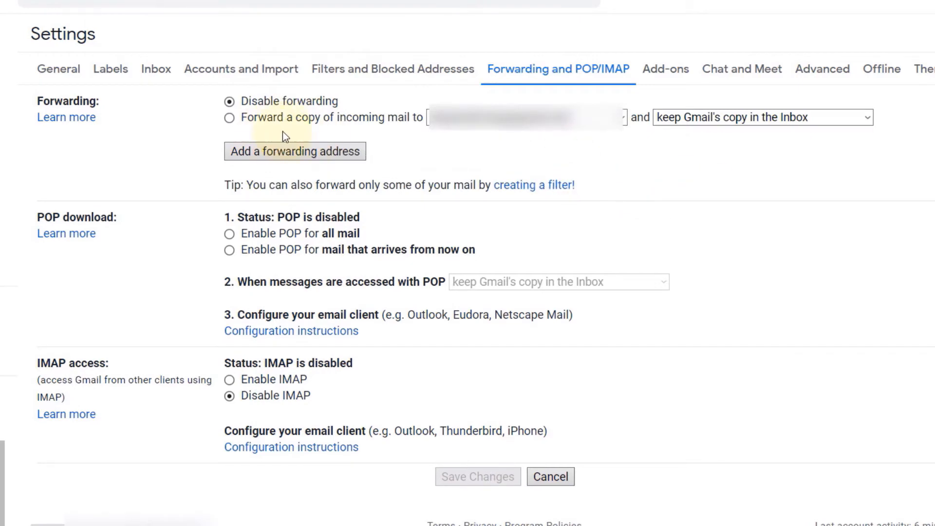
{"action": "mouse_move", "coordinate": [398, 136]}
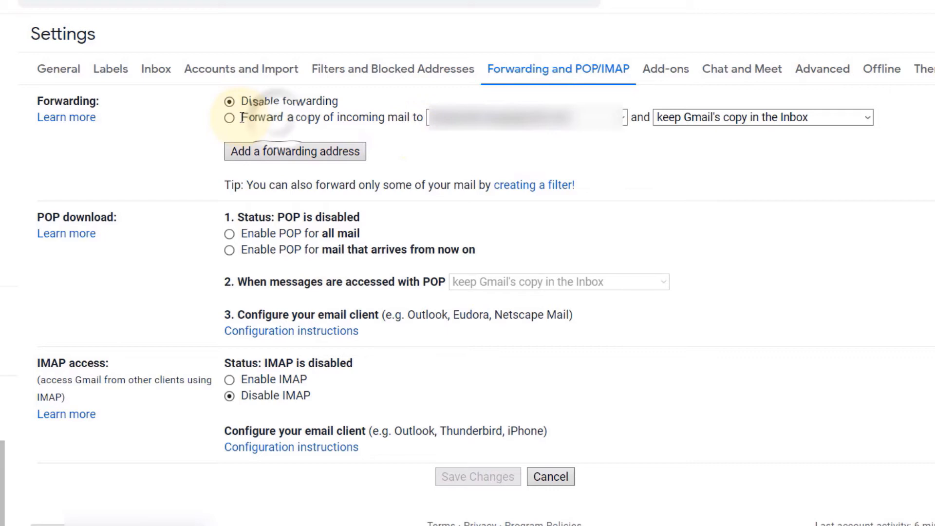
Enable 'Forward a copy of incoming mail to' with 'keep Gmail's copy in the Inbox'.
{"action": "left_click", "coordinate": [229, 117]}
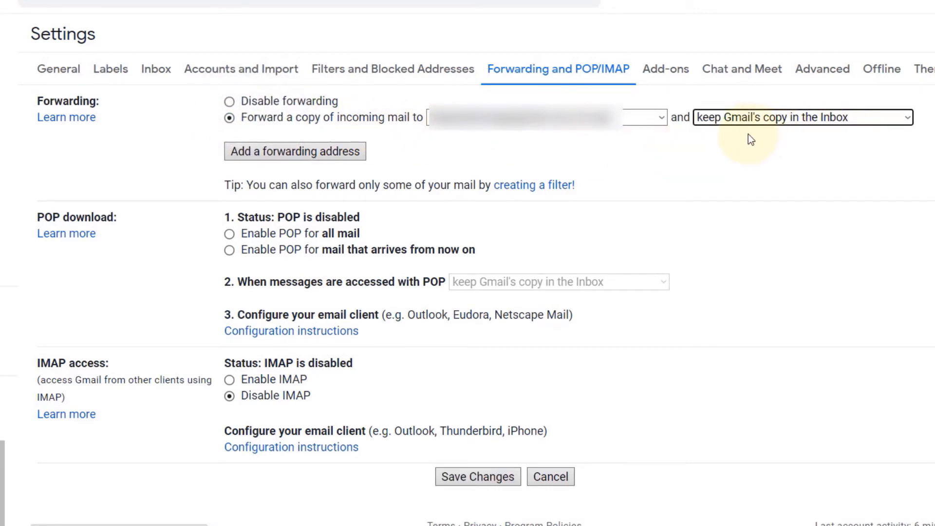
{"action": "mouse_move", "coordinate": [894, 155]}
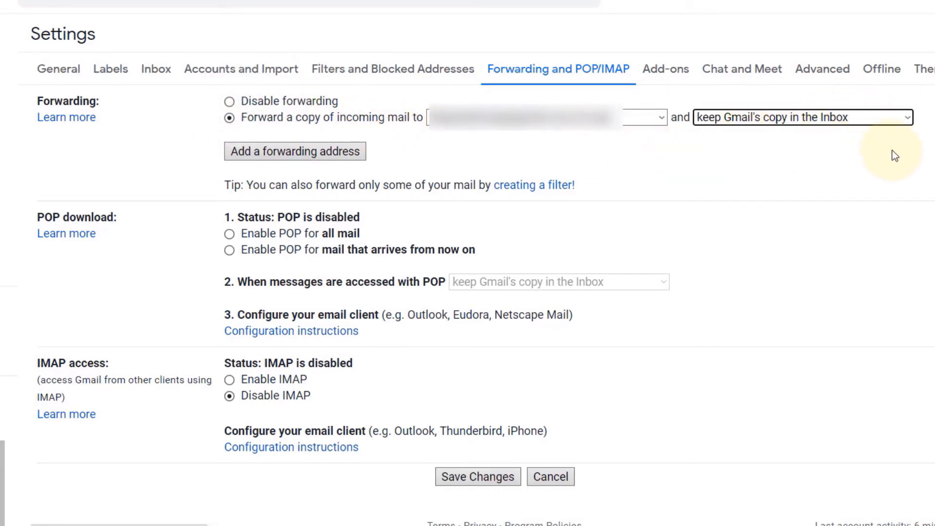
{"action": "mouse_move", "coordinate": [851, 150]}
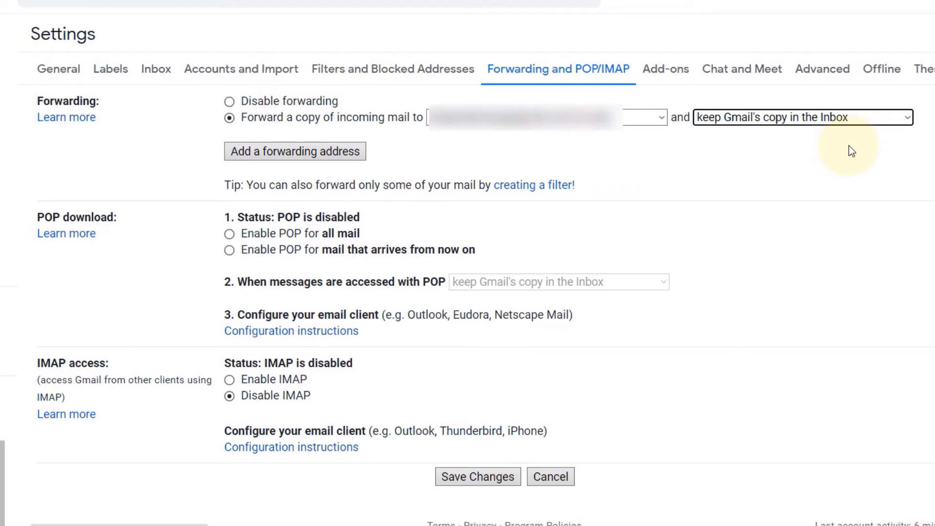
{"action": "mouse_move", "coordinate": [918, 130]}
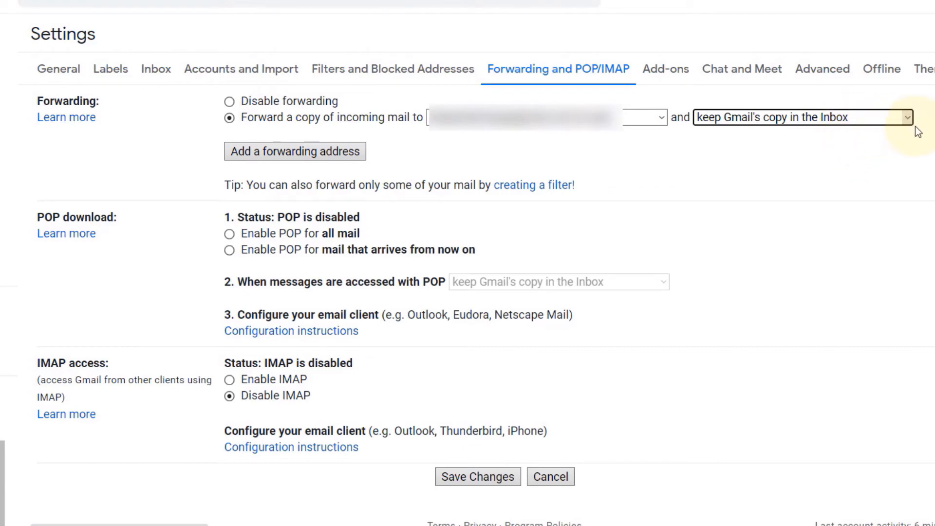
{"action": "mouse_move", "coordinate": [857, 147]}
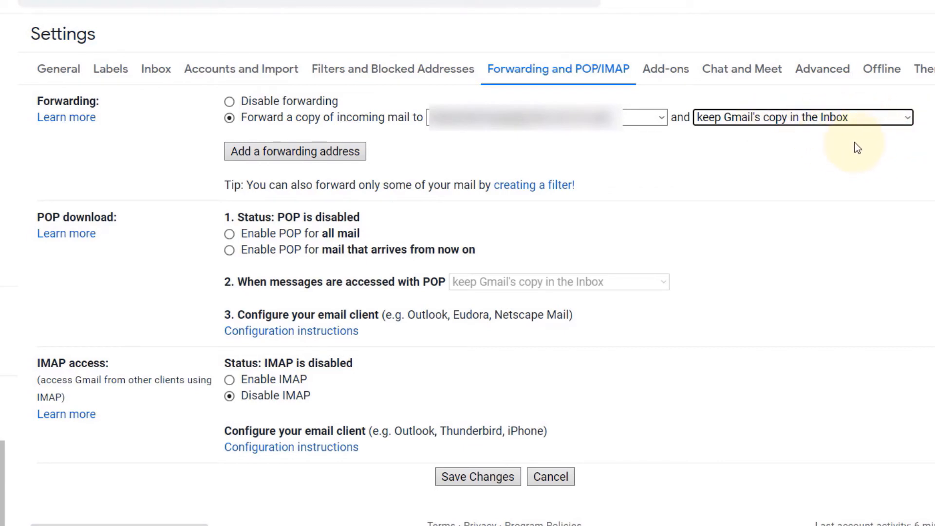
{"action": "mouse_move", "coordinate": [882, 122]}
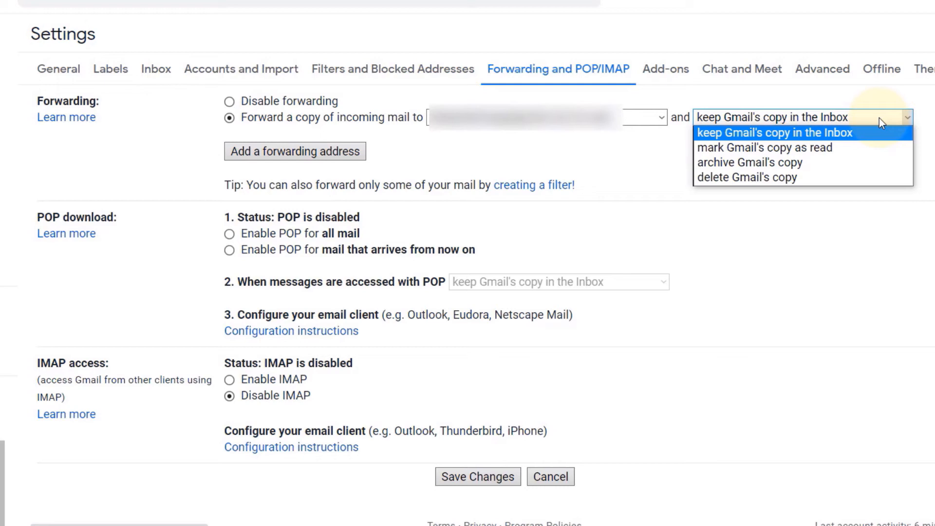
{"action": "left_click", "coordinate": [802, 133]}
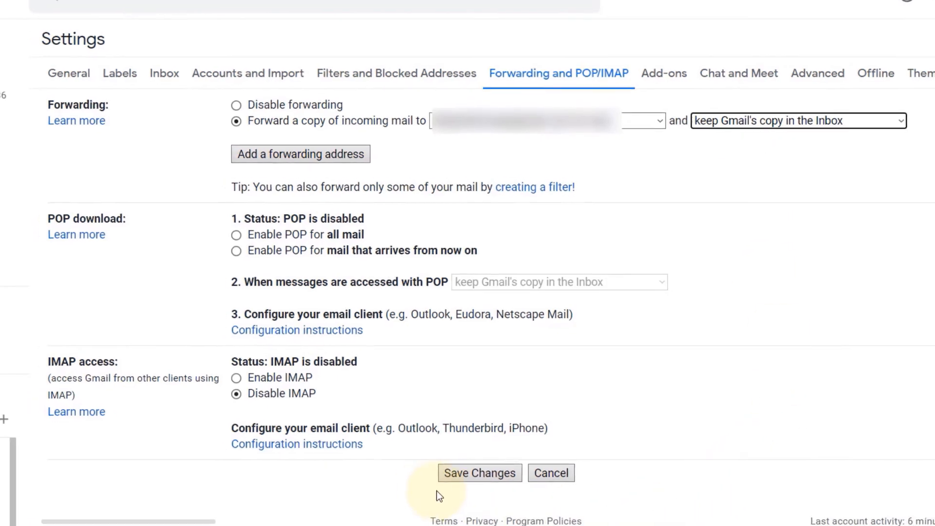
Save the Forwarding and POP/IMAP changes and return to the inbox.
{"action": "left_click", "coordinate": [479, 473]}
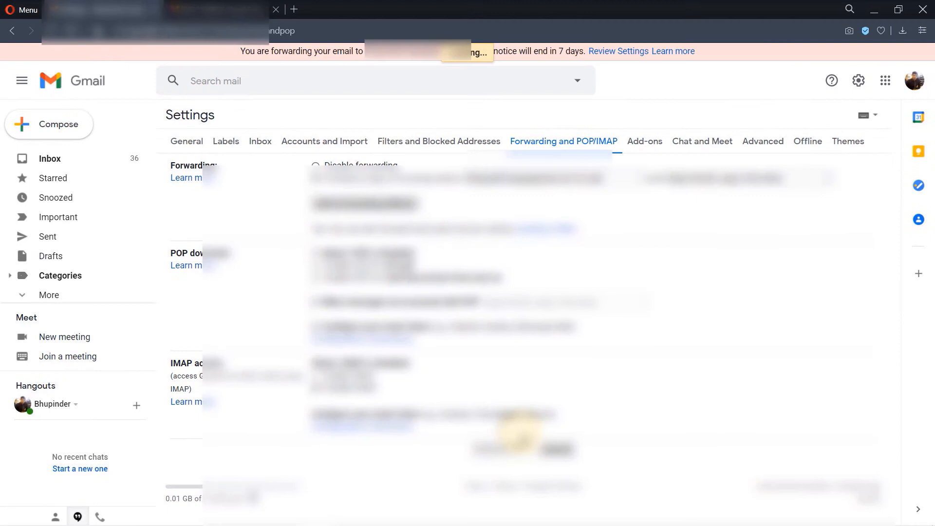
{"action": "left_click", "coordinate": [49, 159]}
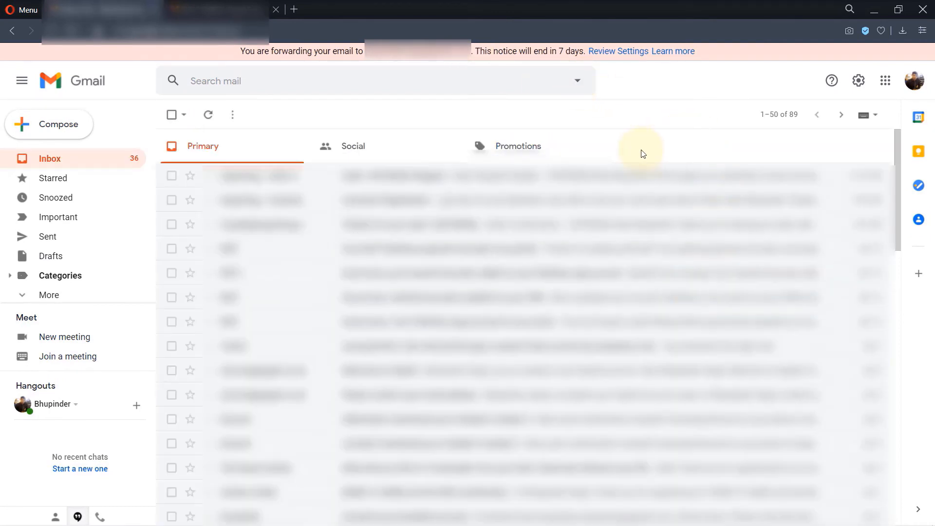
{"action": "mouse_move", "coordinate": [641, 145]}
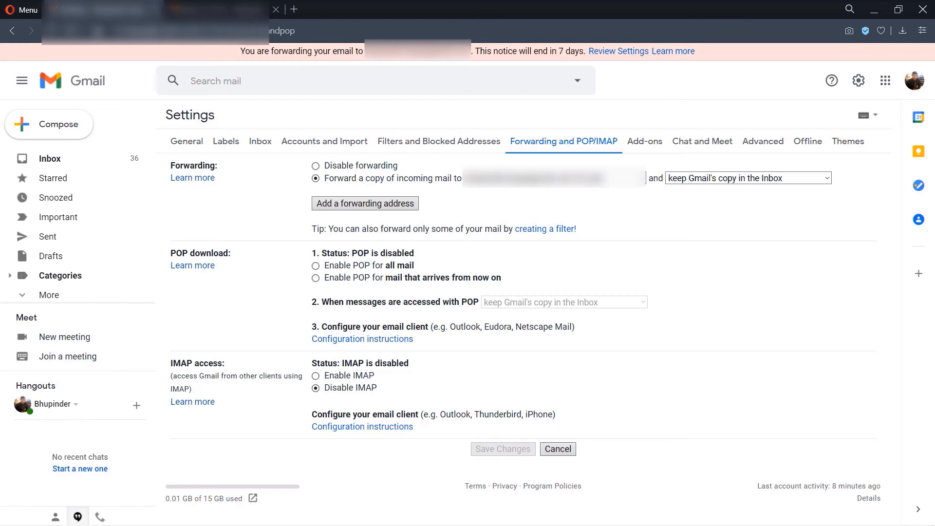
{"action": "mouse_move", "coordinate": [654, 264]}
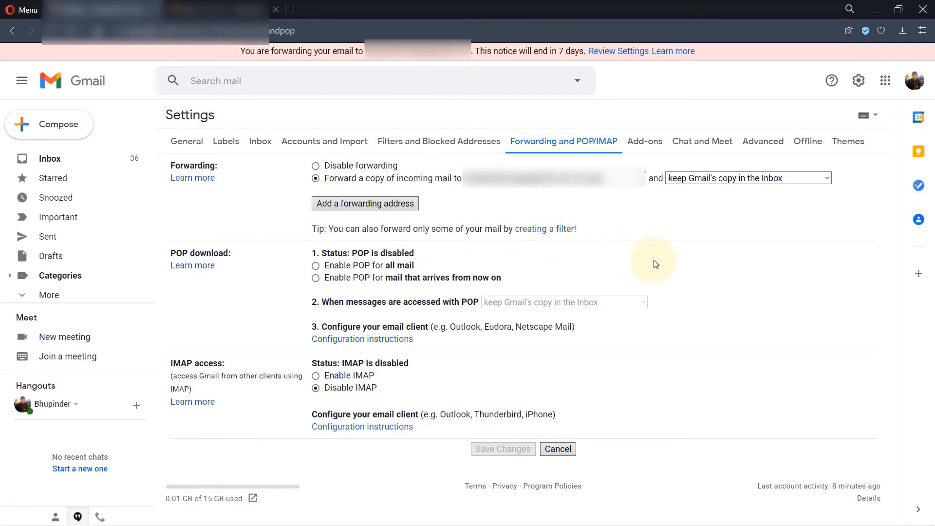
{"action": "mouse_move", "coordinate": [550, 241]}
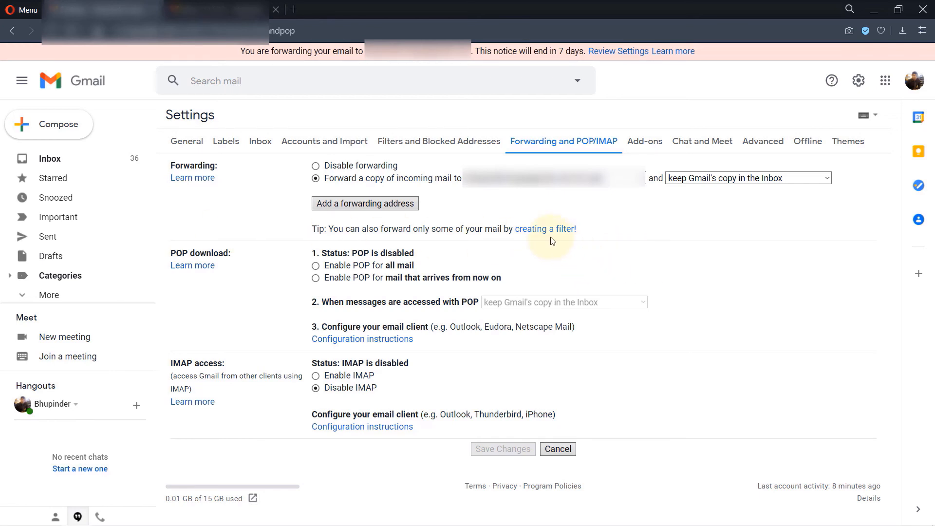
{"action": "mouse_move", "coordinate": [544, 229]}
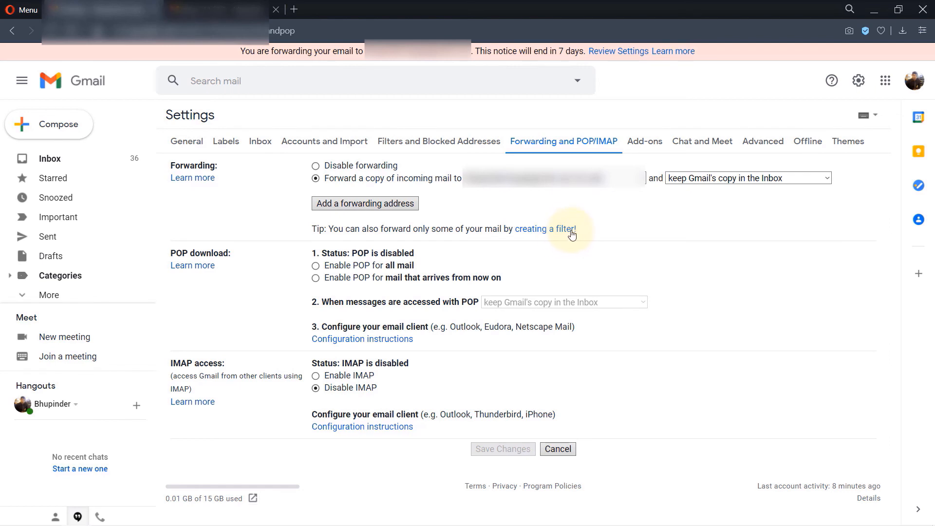
Follow the 'creating a filter!' link and start entering a sender in From.
{"action": "left_click", "coordinate": [544, 228]}
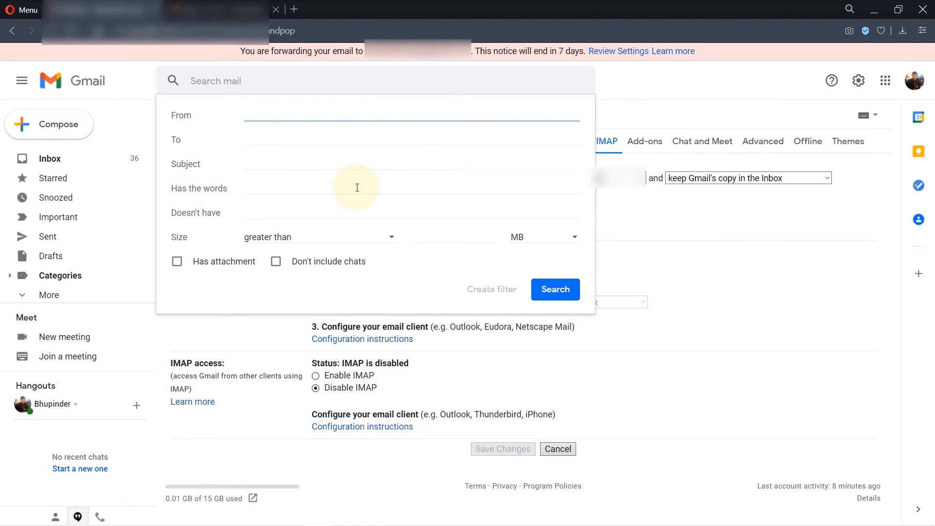
{"action": "left_click", "coordinate": [411, 115]}
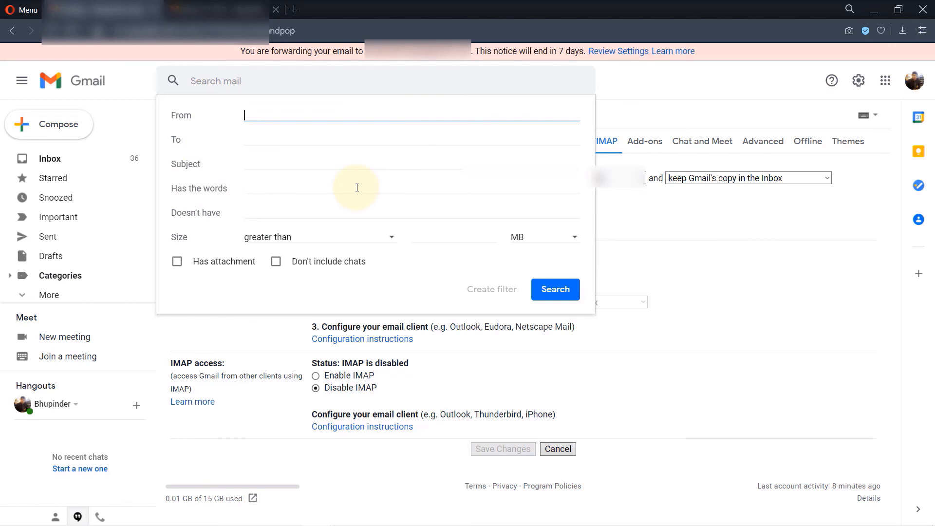